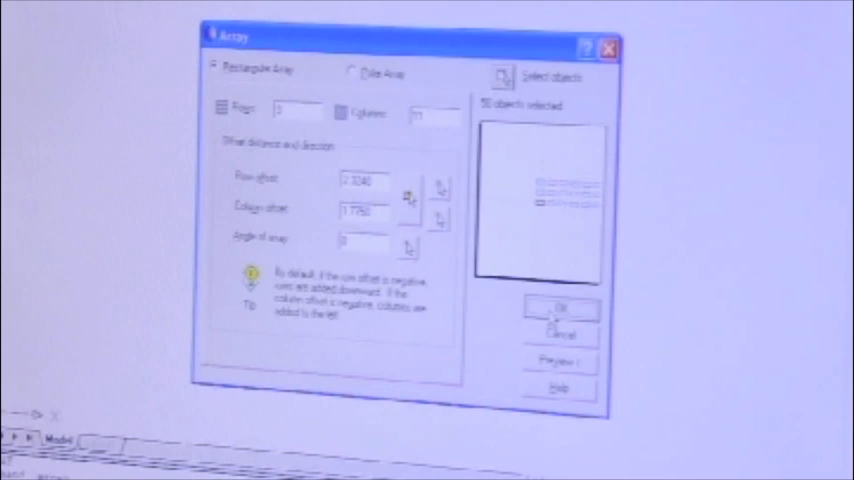
Step: Confirm the Rectangular Array to repeat the circuit pattern as a three-row grid of copies
{"action": "left_click", "coordinate": [560, 308]}
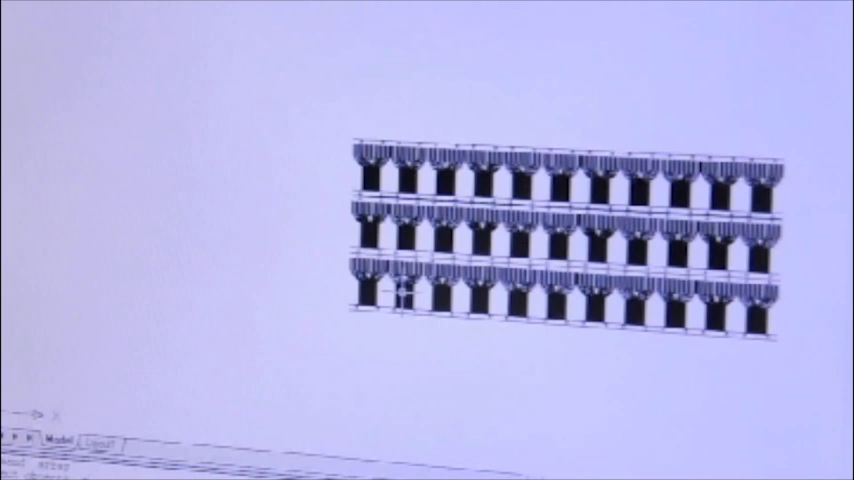